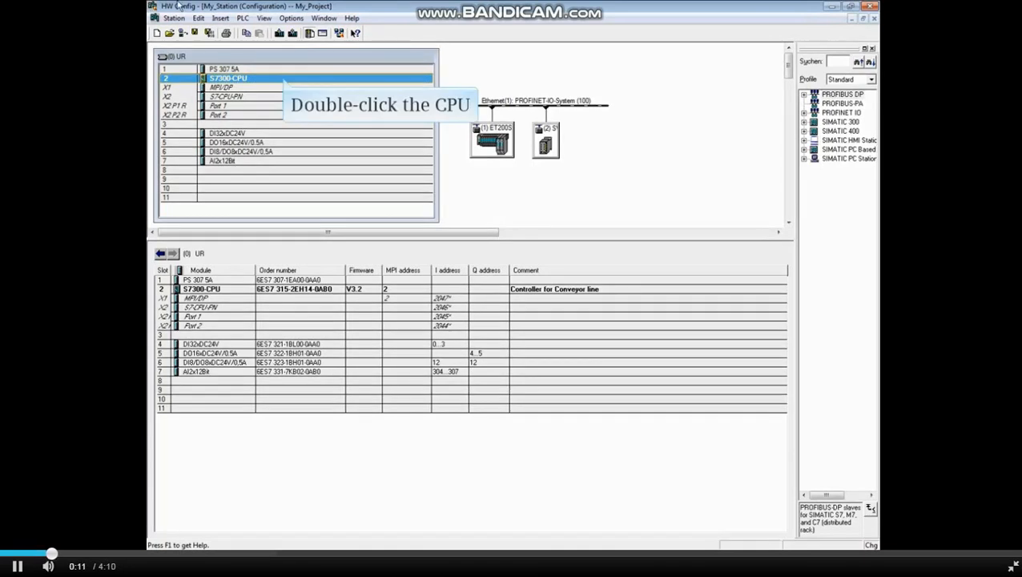
Open the properties of the CPU 315-2 PN/DP in rack slot 2.
{"action": "double_click", "coordinate": [228, 77]}
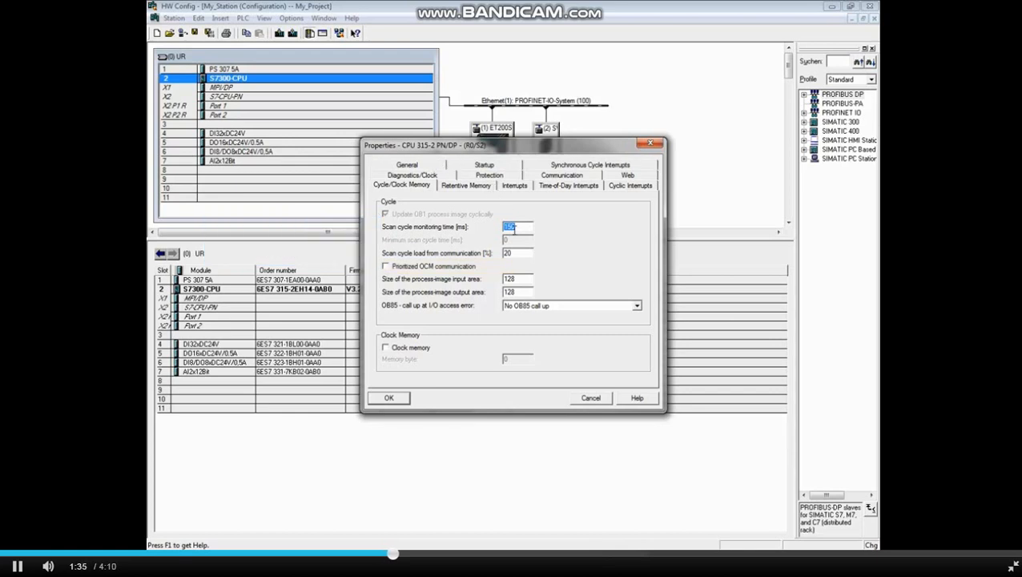
Set the process-image input and output area sizes to 256 bytes.
{"action": "left_click", "coordinate": [516, 279]}
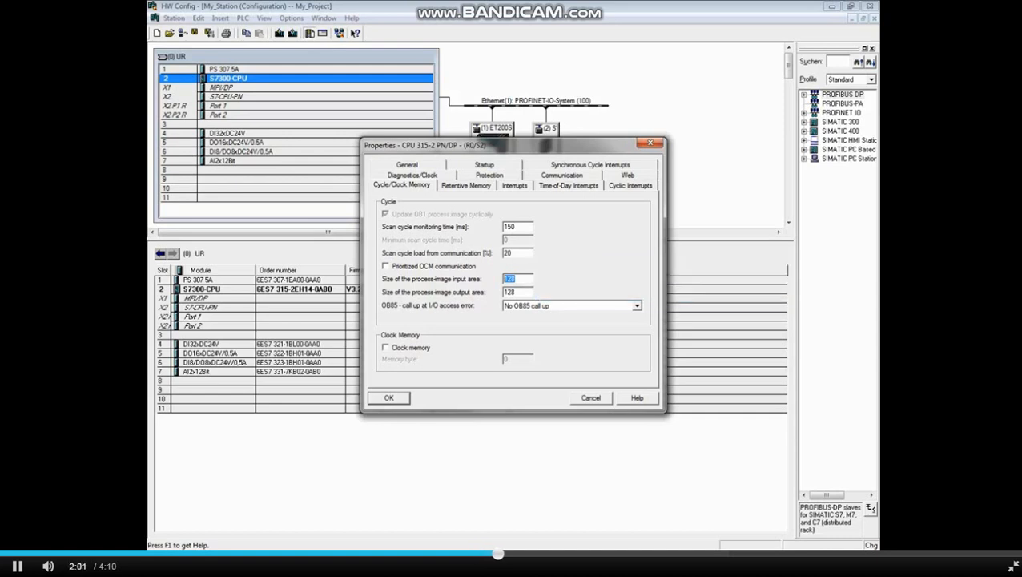
{"action": "type", "text": "256"}
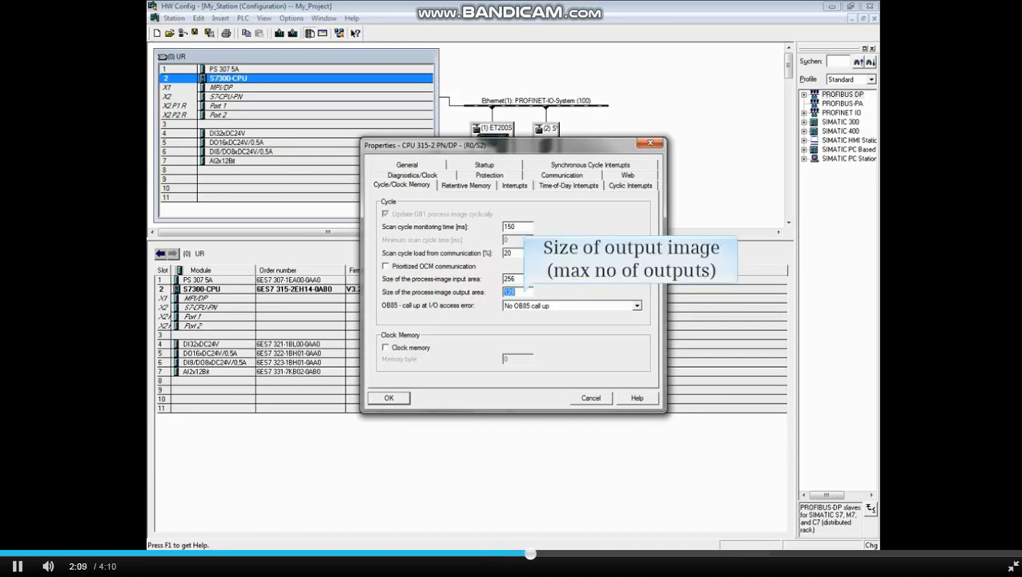
{"action": "type", "text": "256"}
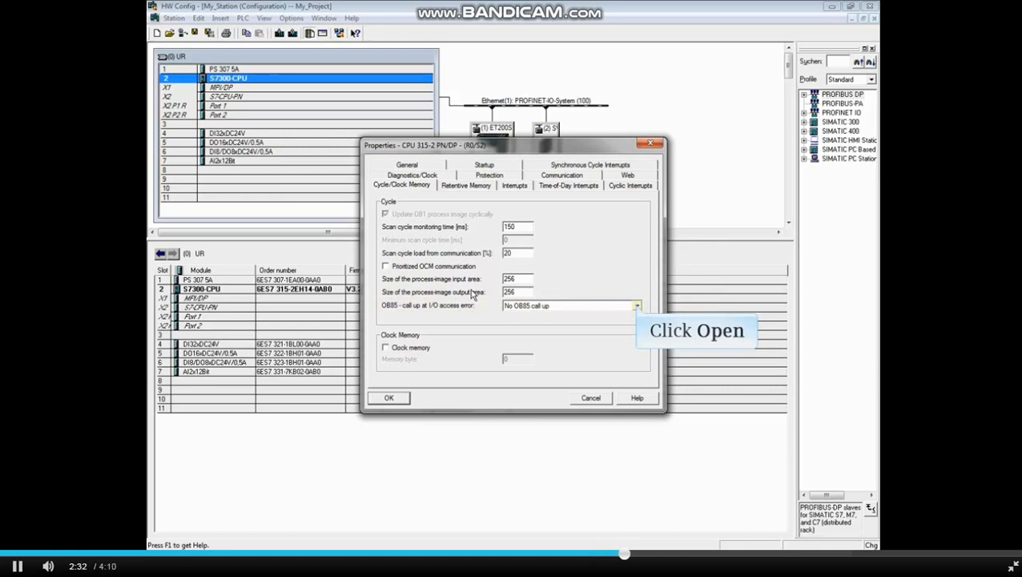
{"action": "left_click", "coordinate": [636, 307]}
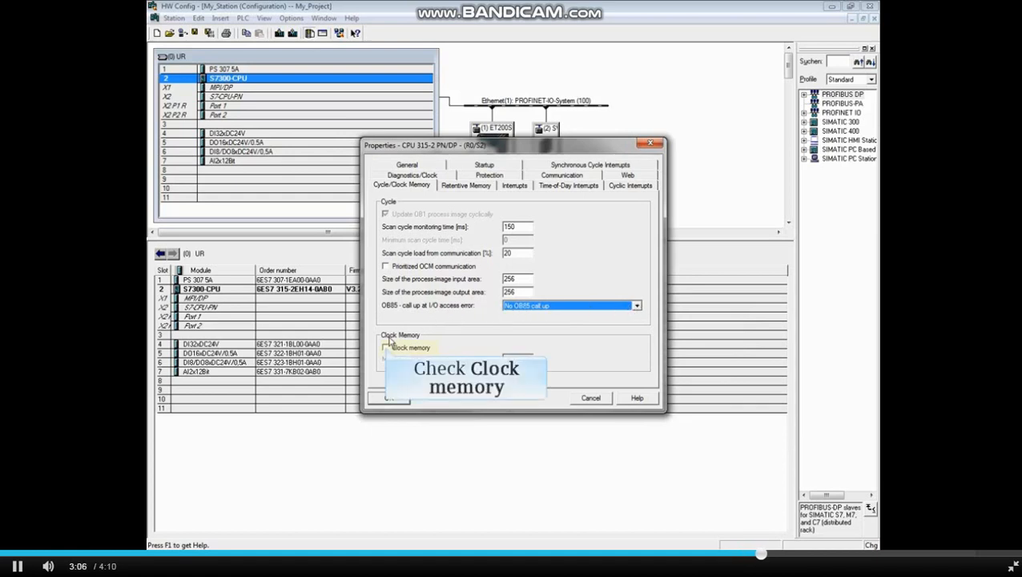
Enable clock memory on memory byte 10.
{"action": "left_click", "coordinate": [385, 346]}
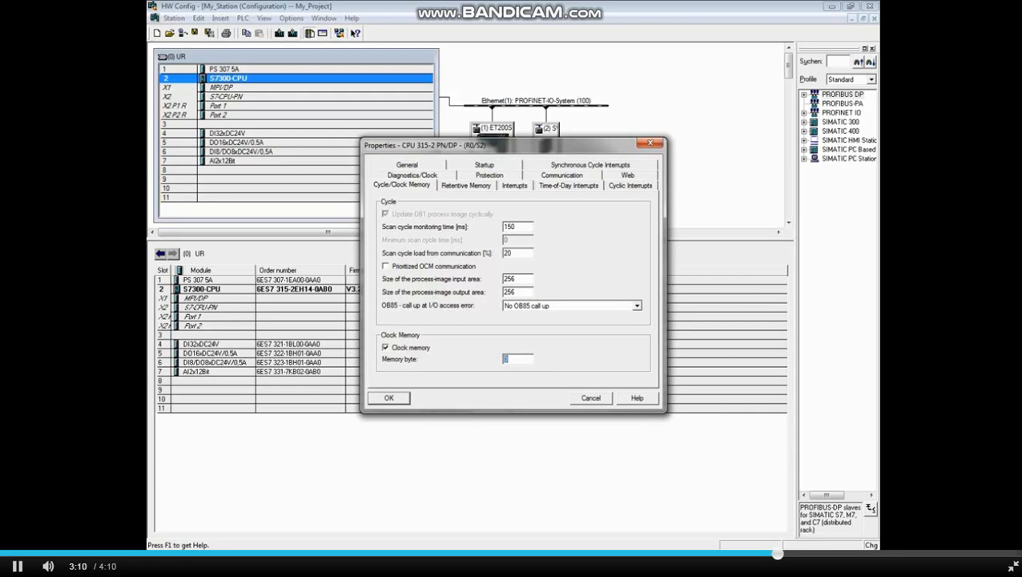
{"action": "type", "text": "10"}
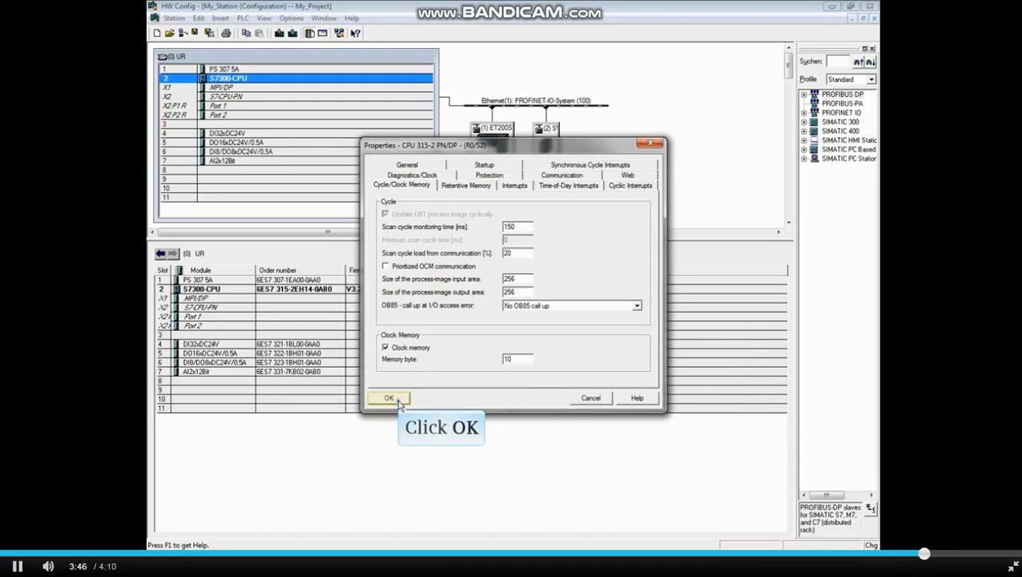
Confirm the CPU settings with OK, returning to the station configuration.
{"action": "left_click", "coordinate": [388, 397]}
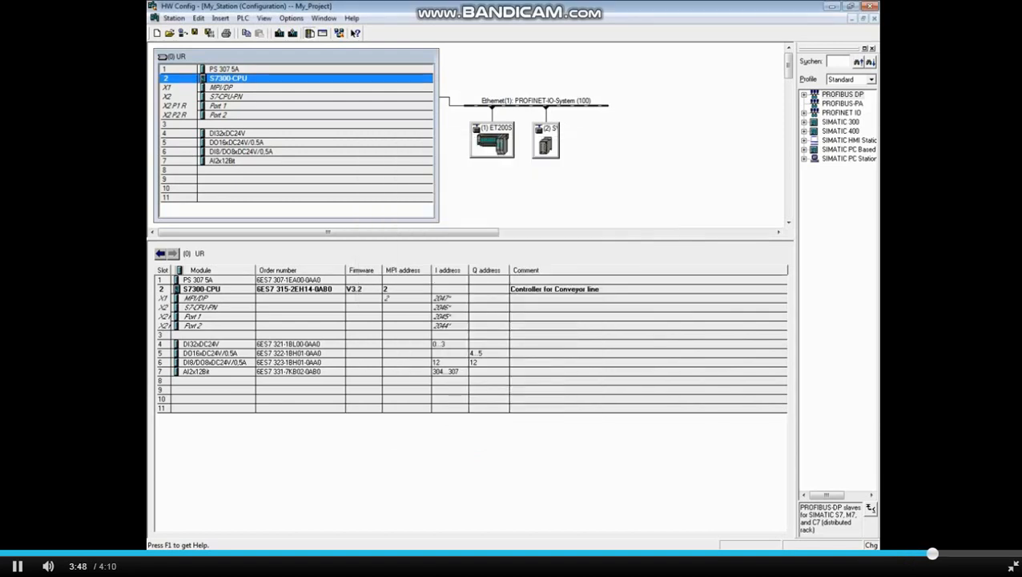
{"action": "mouse_move", "coordinate": [210, 32]}
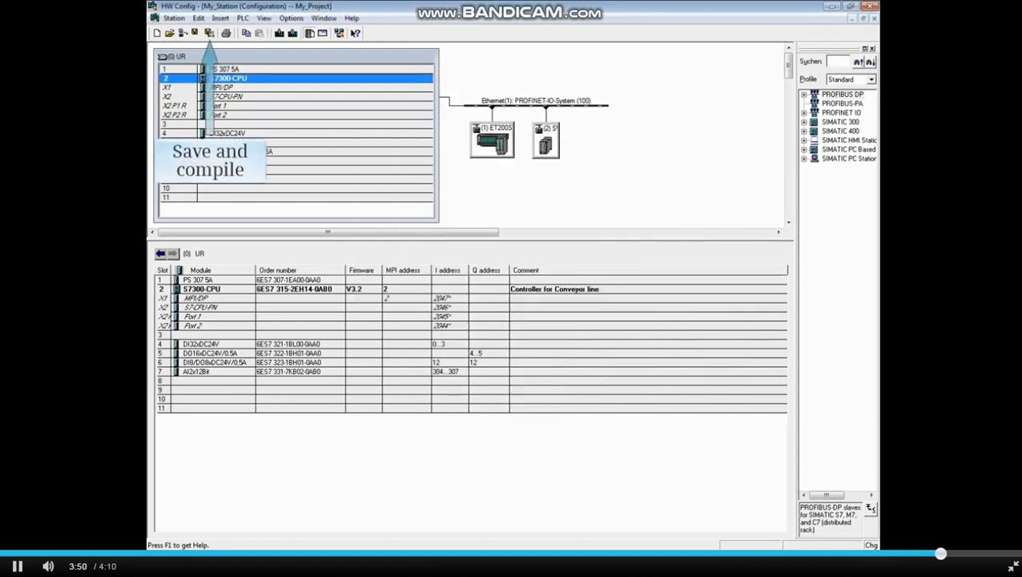